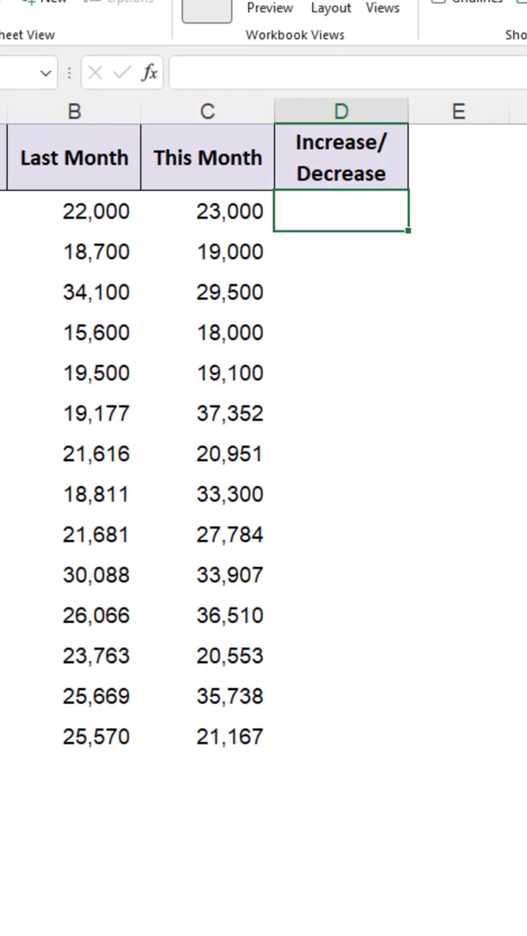
# Step: Enter =(C2-B2) in D2, the difference between this month's and last month's values
pyautogui.write('=')
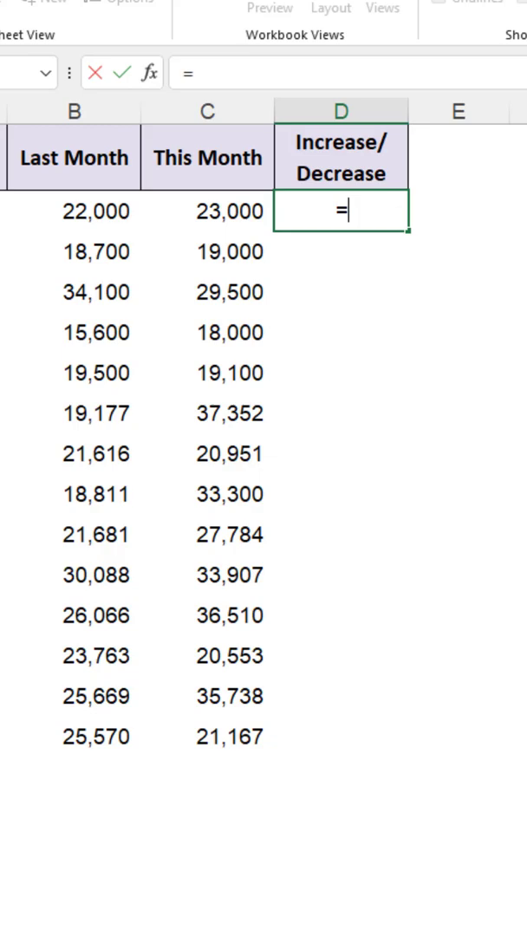
pyautogui.write('(')
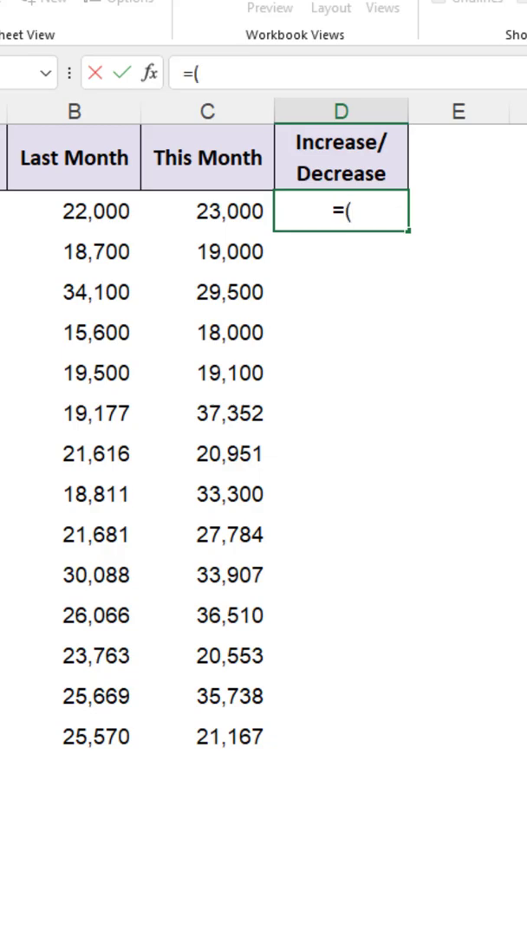
pyautogui.click(207, 212)
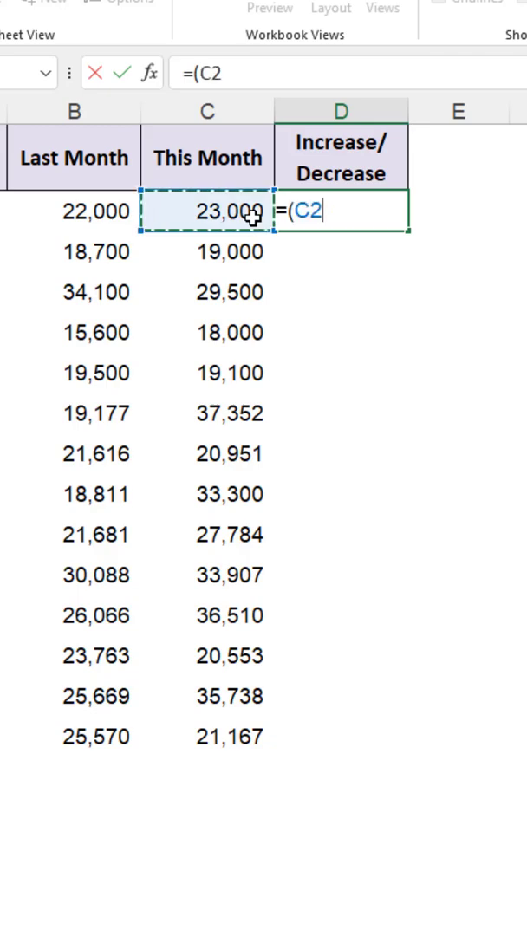
pyautogui.click(73, 212)
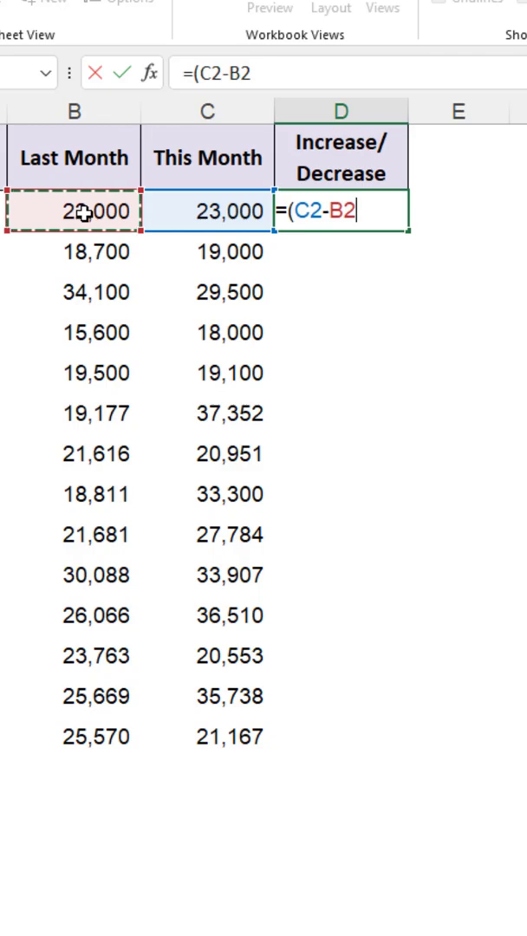
pyautogui.write(')')
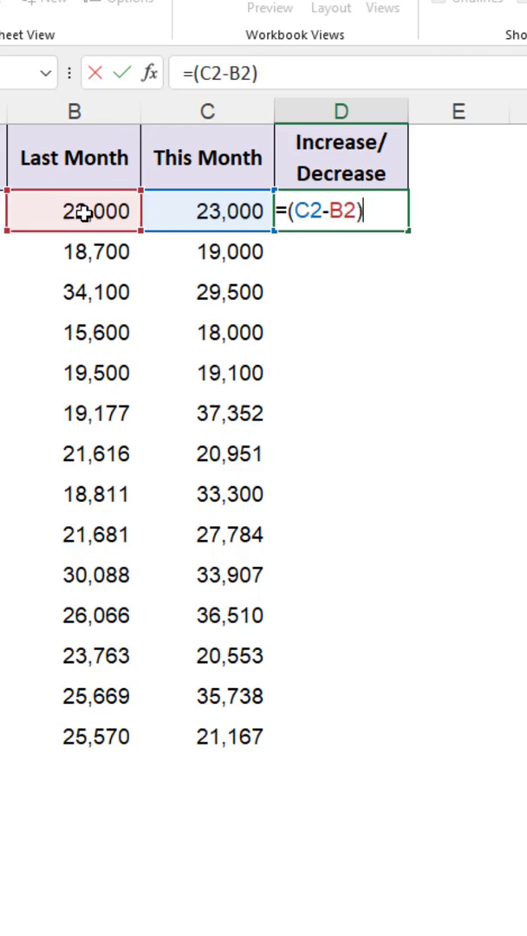